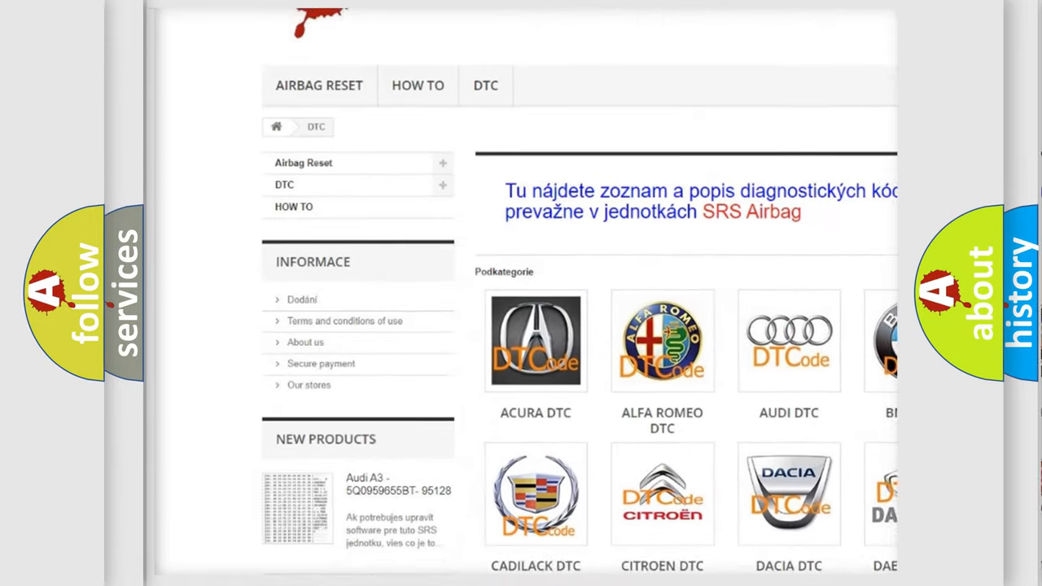
Scroll down past the car-brand logos to Hummer, Hyundai and Infiniti and the diagnostic code list.
scroll(down, 3)
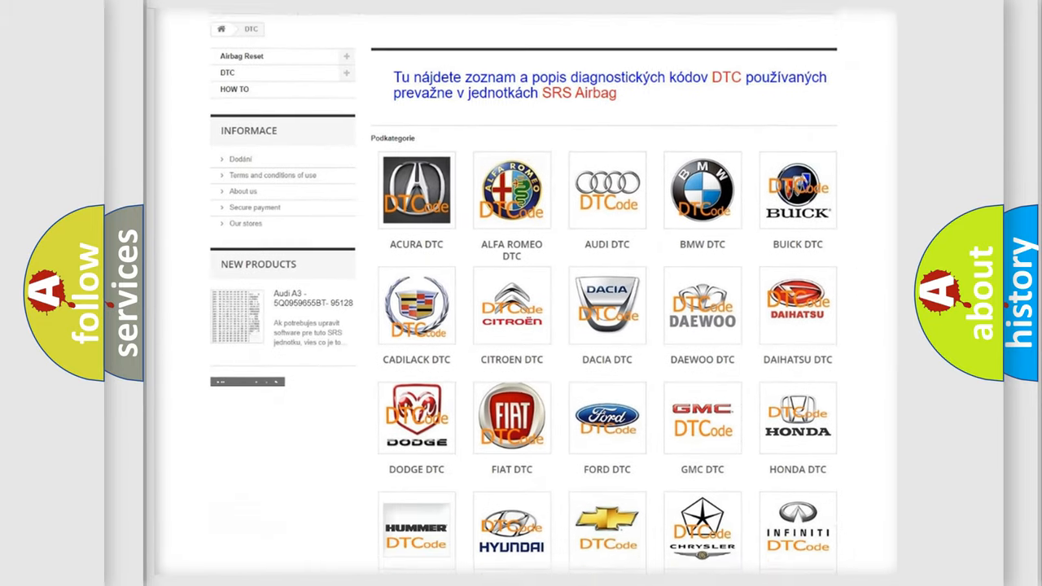
scroll(down, 3)
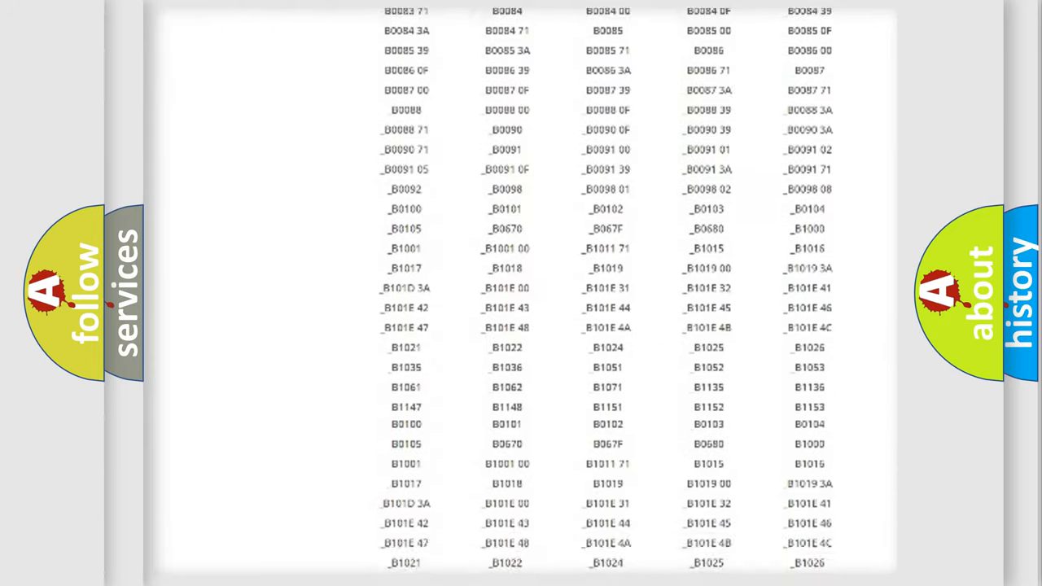
Scroll back up the B-series DTC list toward Hyundai code B1415.
scroll(up, 3)
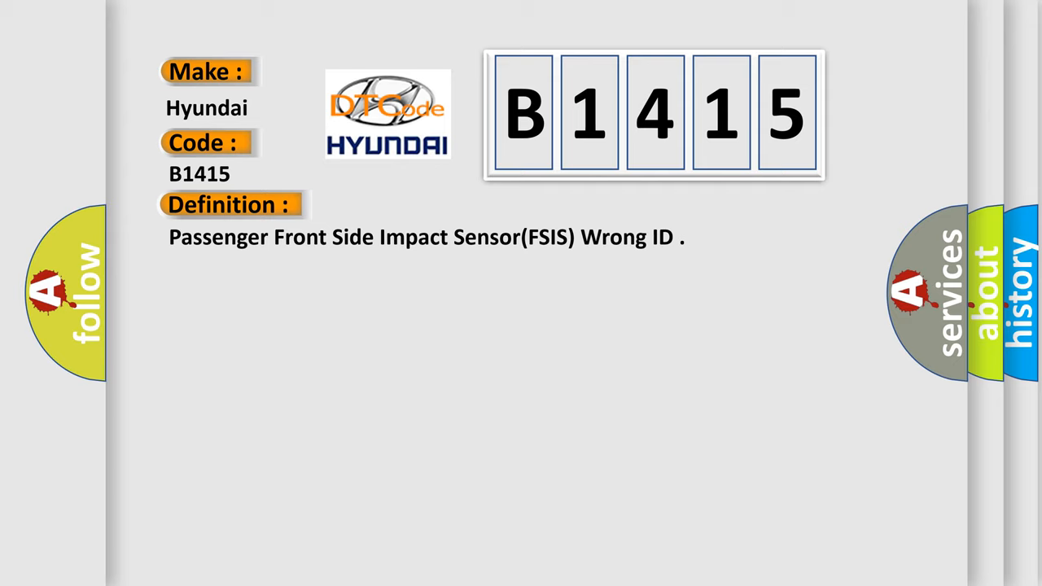
Reveal the B1415 description panel: ignition ON, qualification over 4 sec, de-qualification over 8 sec.
click(423, 204)
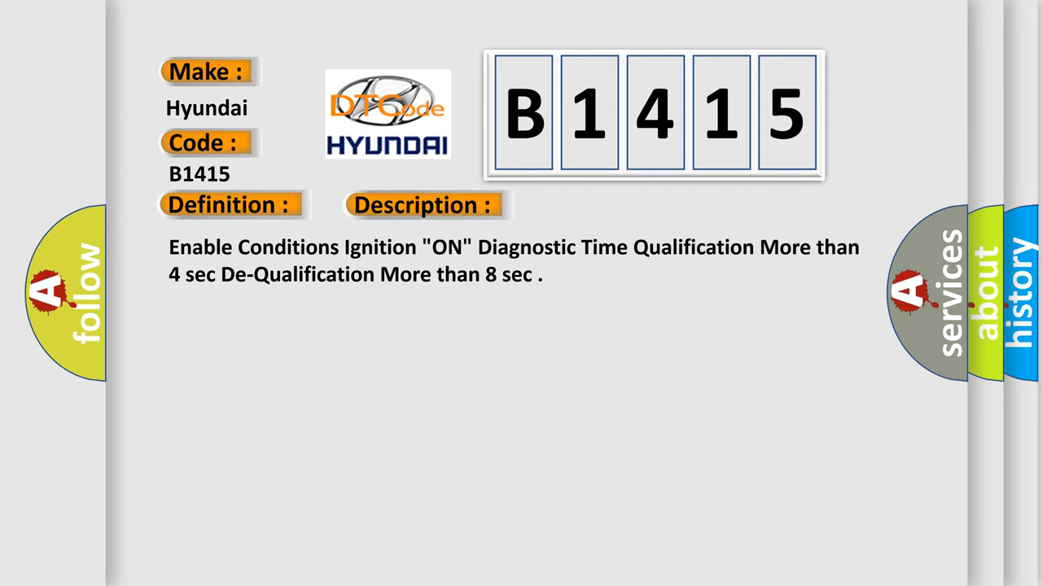